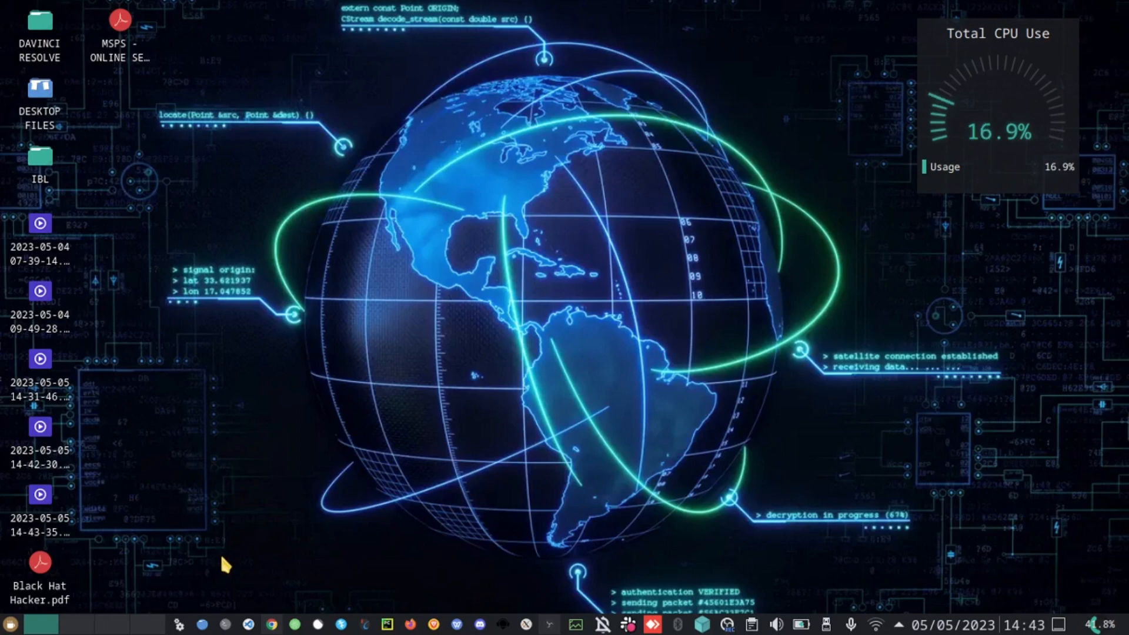
pyautogui.moveTo(259, 583)
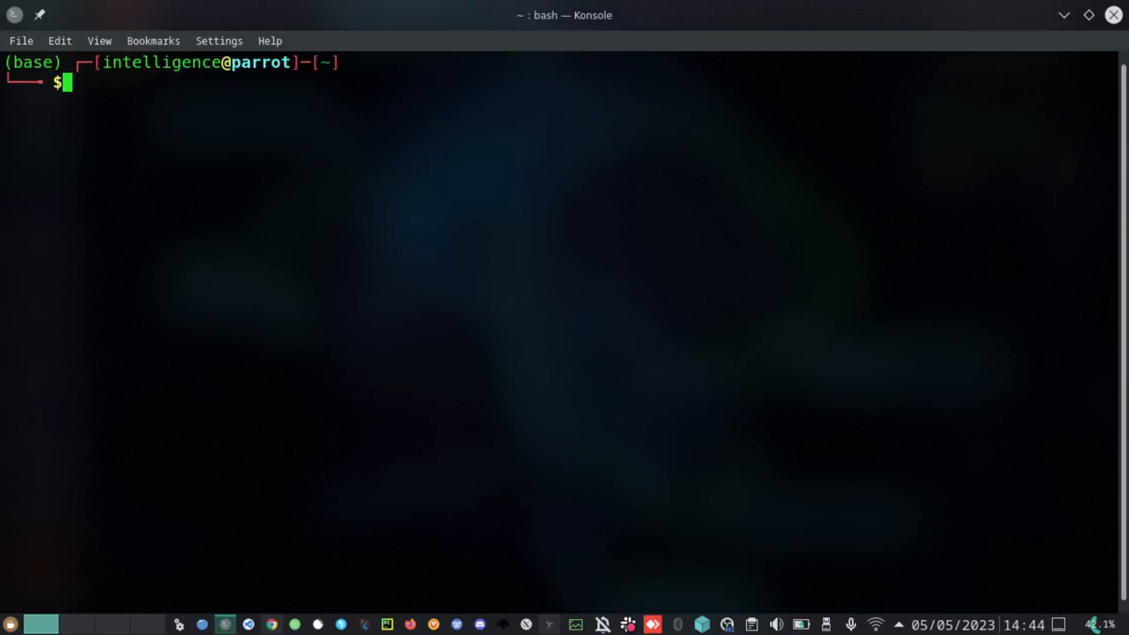
# - Run 'sudo wireshark' so Wireshark starts as root and lists the capture interfaces
pyautogui.write('sod')
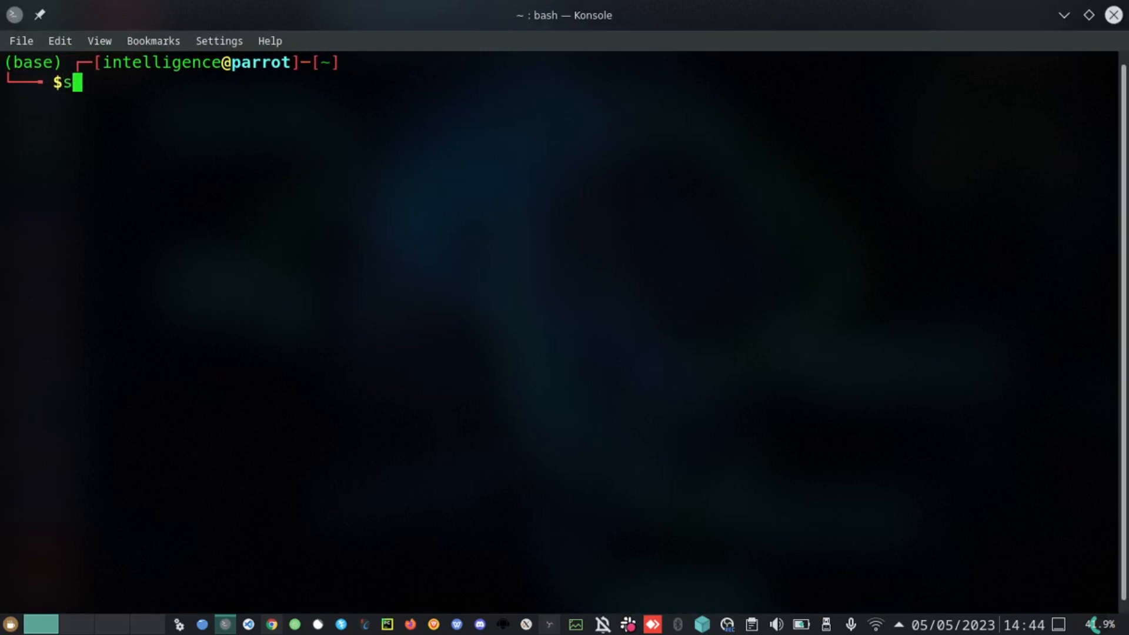
pyautogui.write('u')
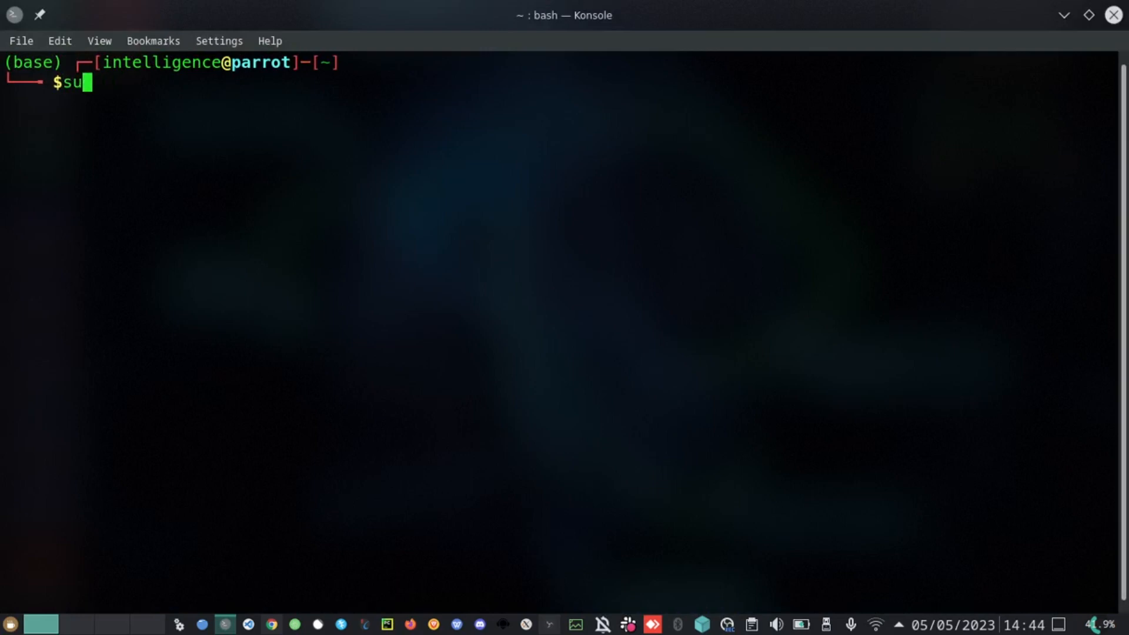
pyautogui.write('do wir')
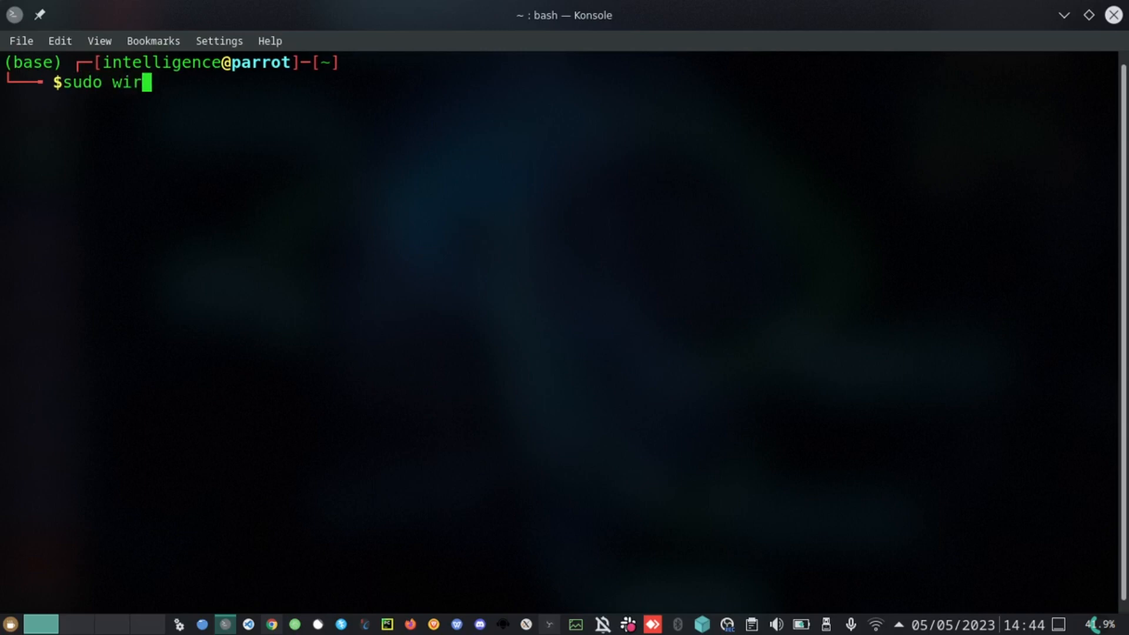
pyautogui.write('eshar')
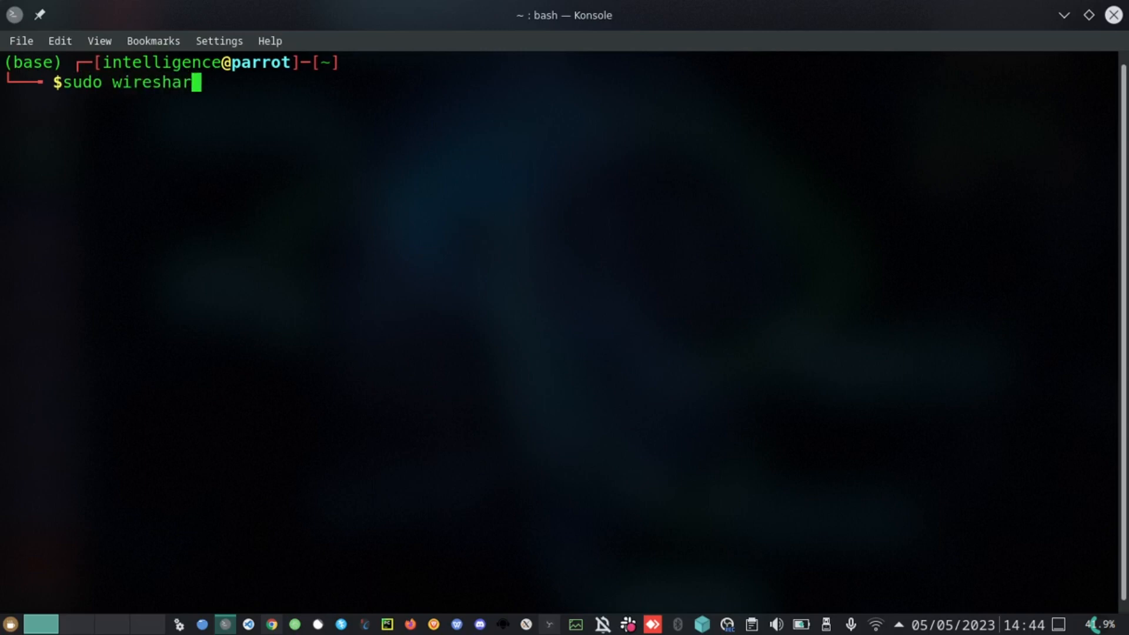
pyautogui.press('Return')
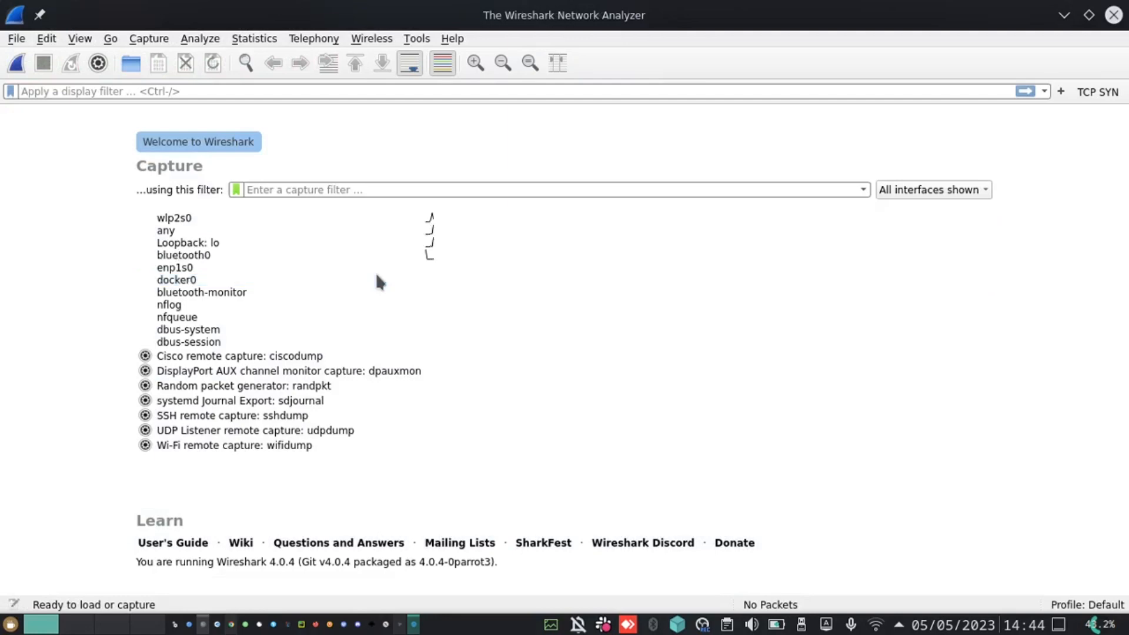
# - Begin a live capture on the wlp2s0 wireless interface from the Welcome screen
pyautogui.click(173, 217)
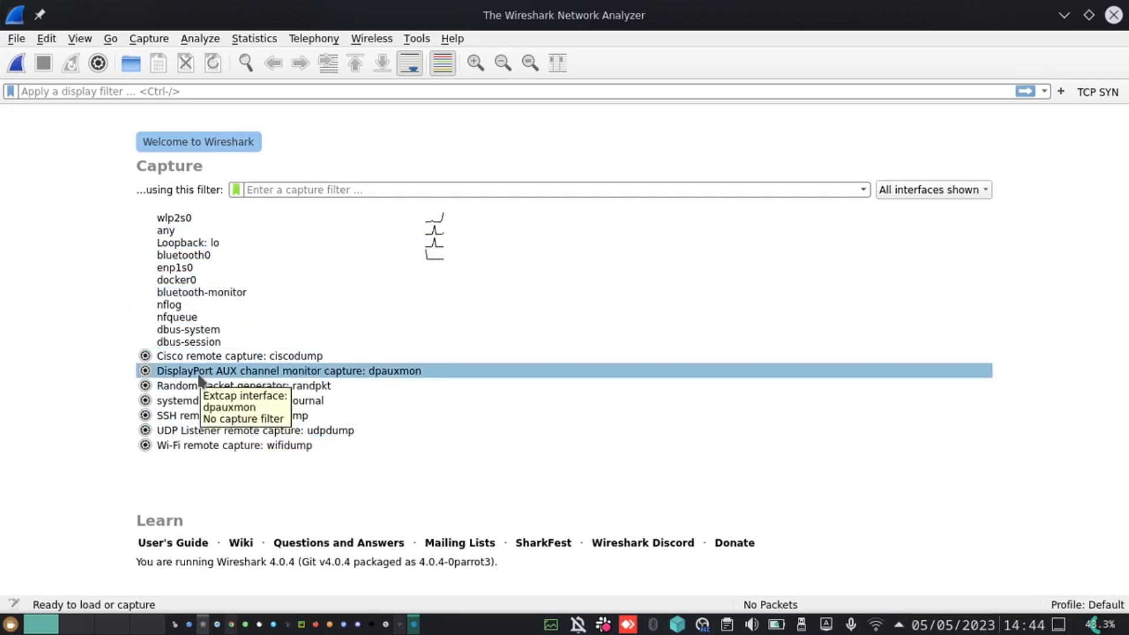
pyautogui.click(173, 218)
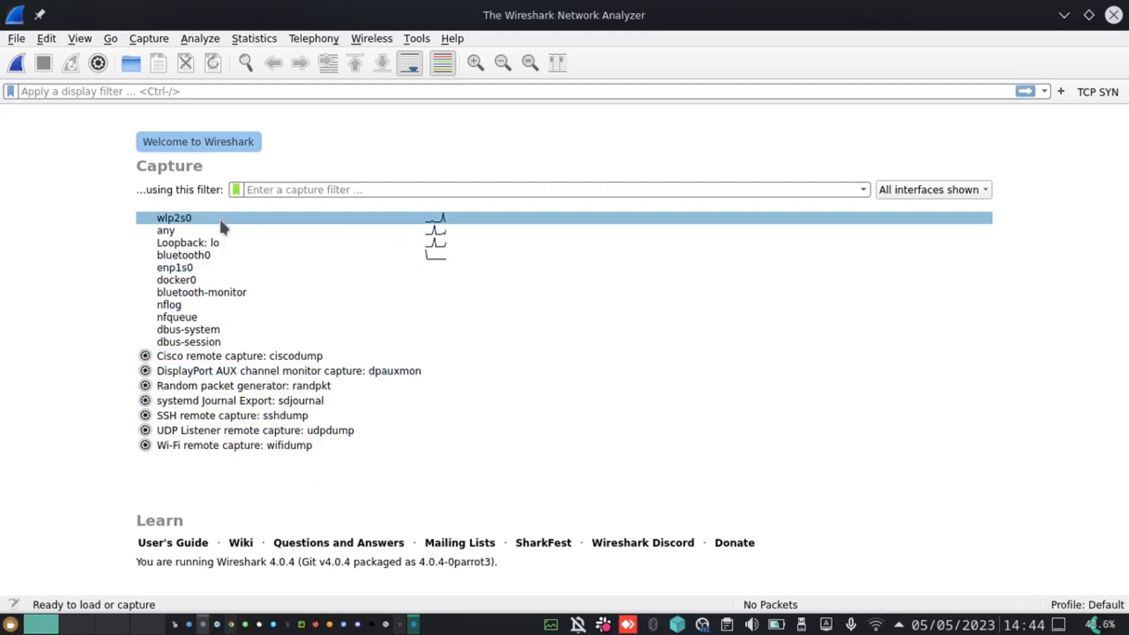
pyautogui.click(172, 218)
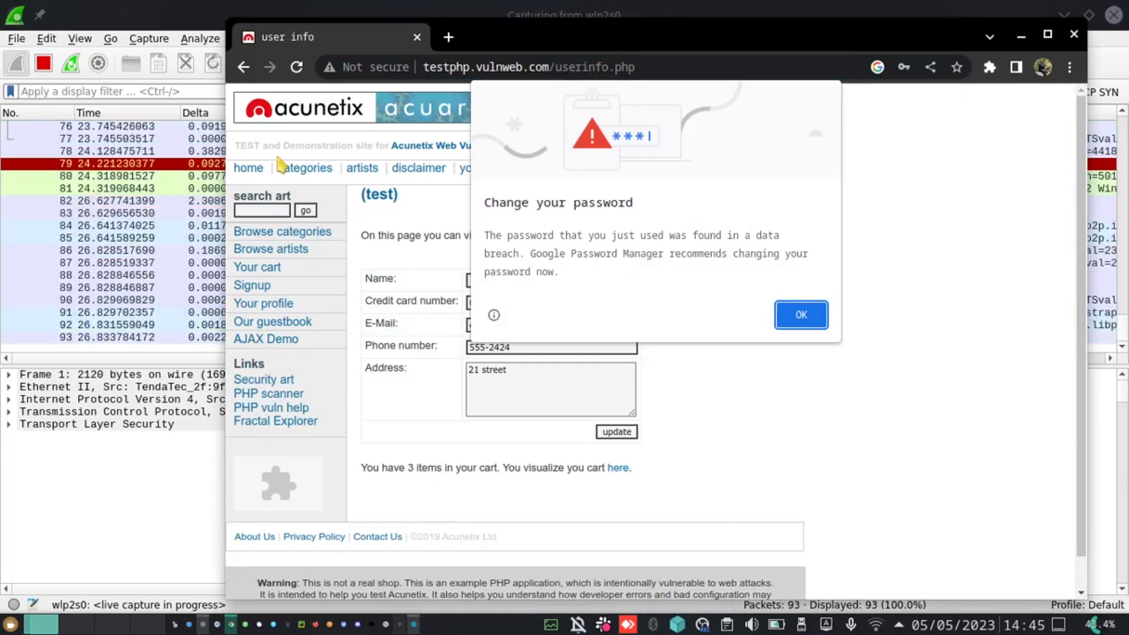
# - Dismiss the password alert, log out, and sign back in with username test and password test
pyautogui.click(800, 315)
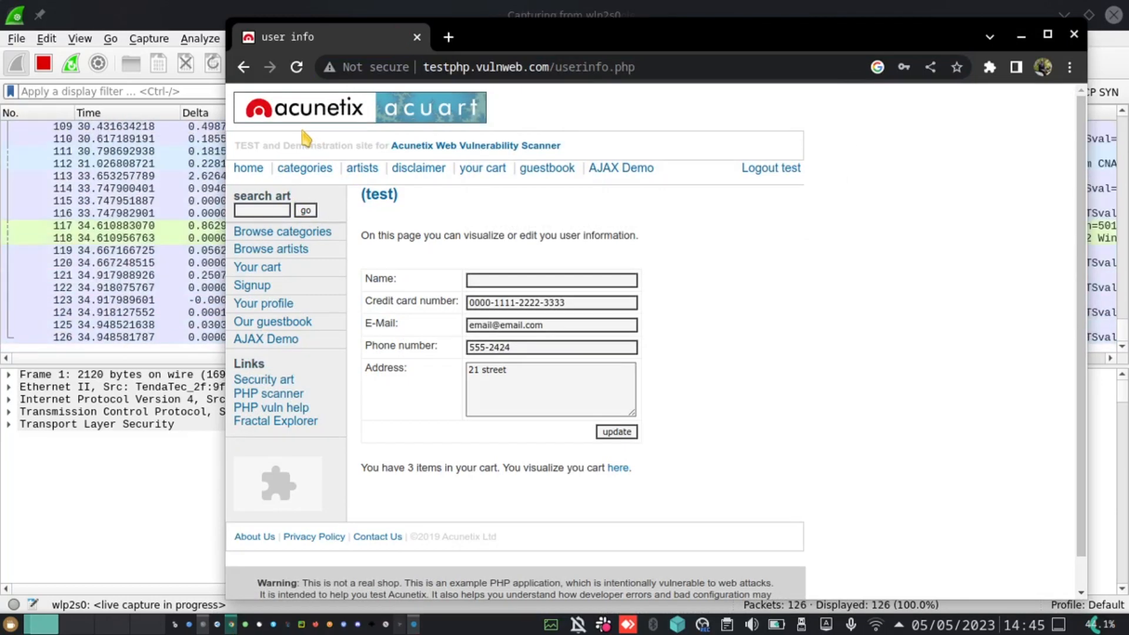
pyautogui.click(771, 168)
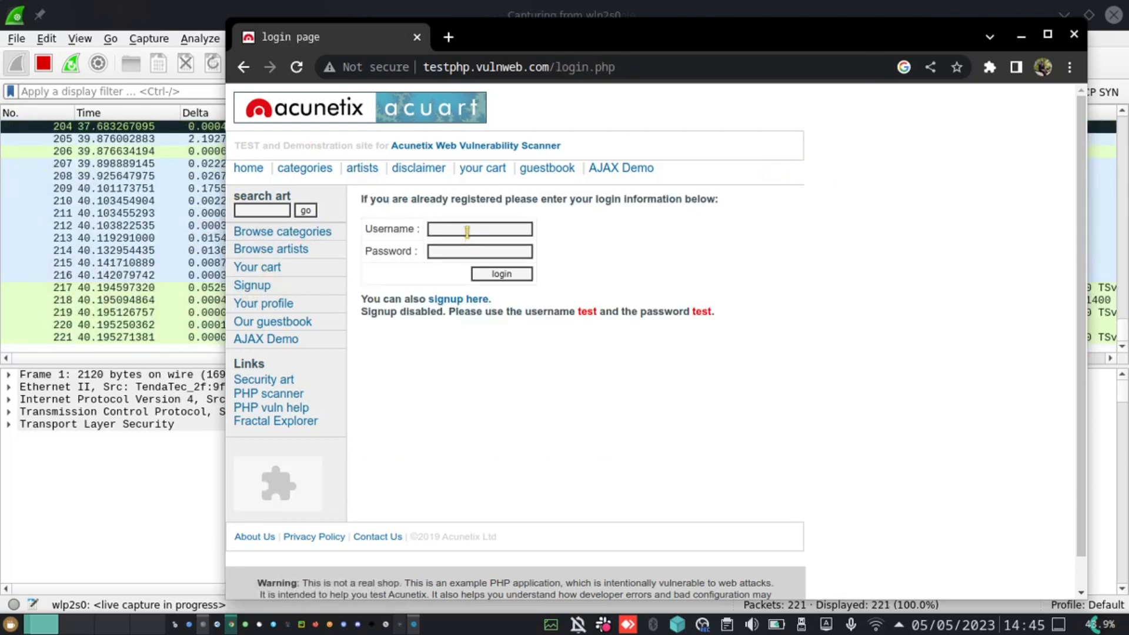
pyautogui.write('test')
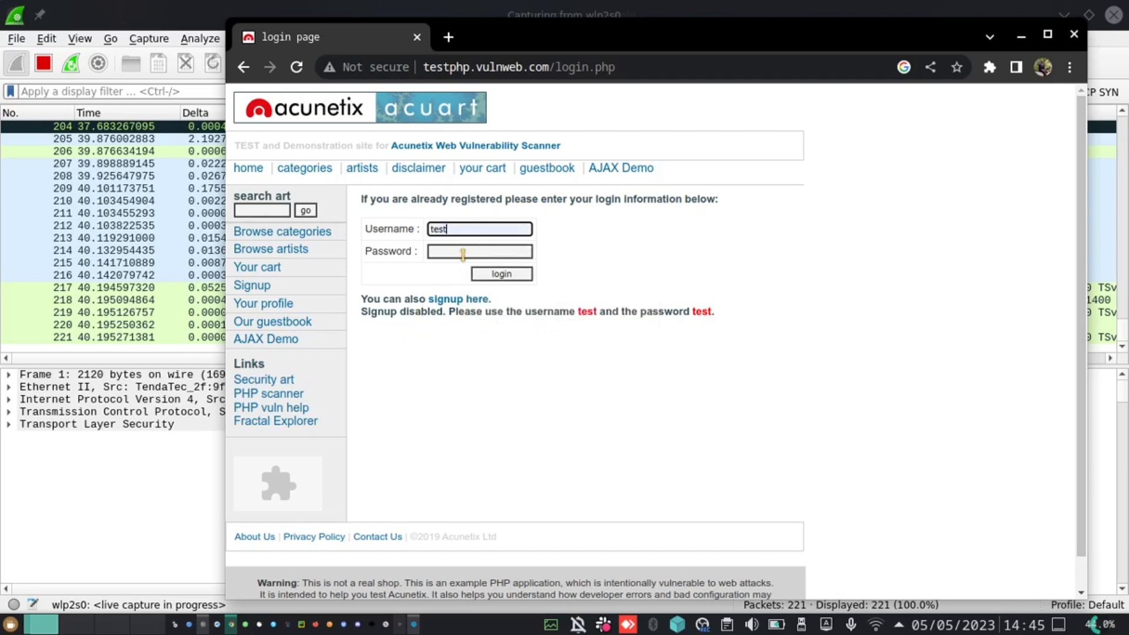
pyautogui.write('test')
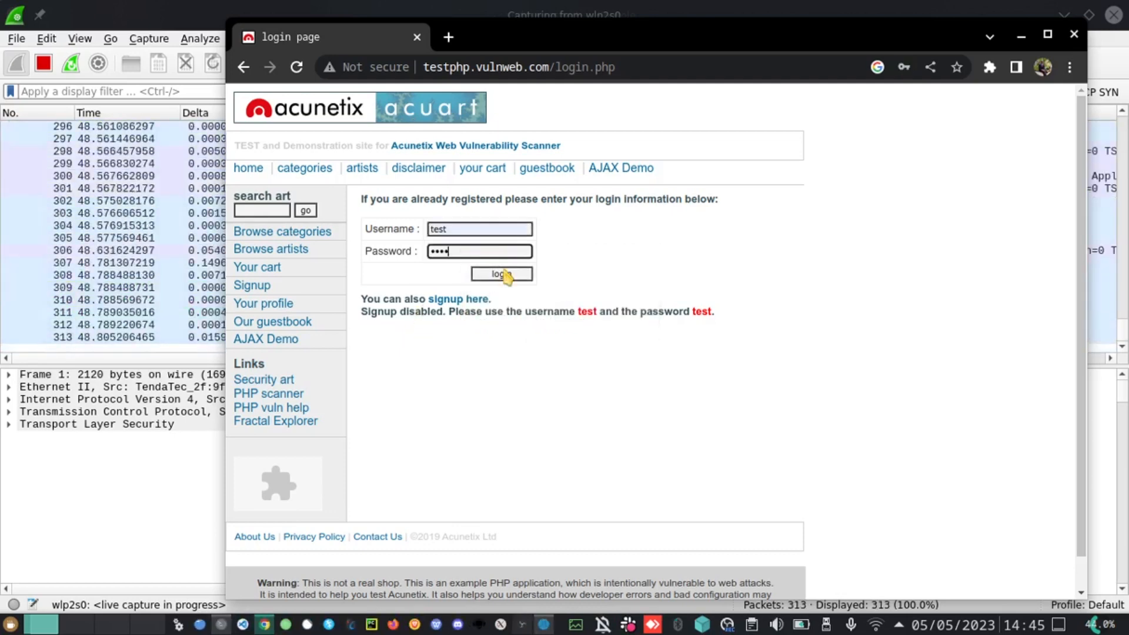
pyautogui.click(501, 275)
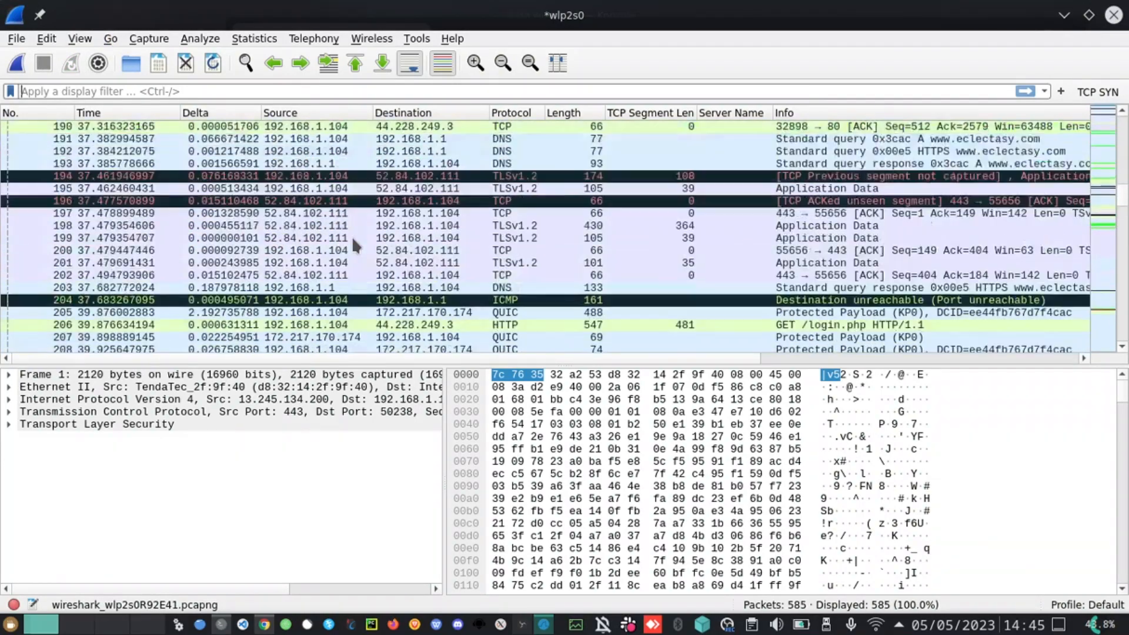
# - Copy the domain testphp.vulnweb.com from the address bar and bring Konsole to the front
pyautogui.scroll(-3)
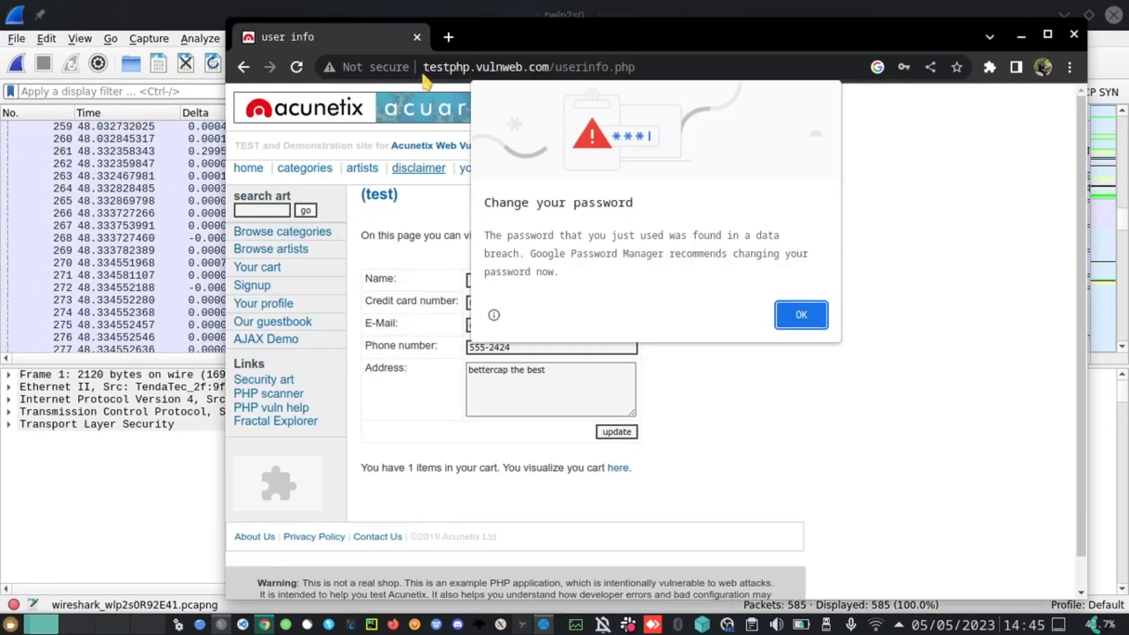
pyautogui.click(482, 67)
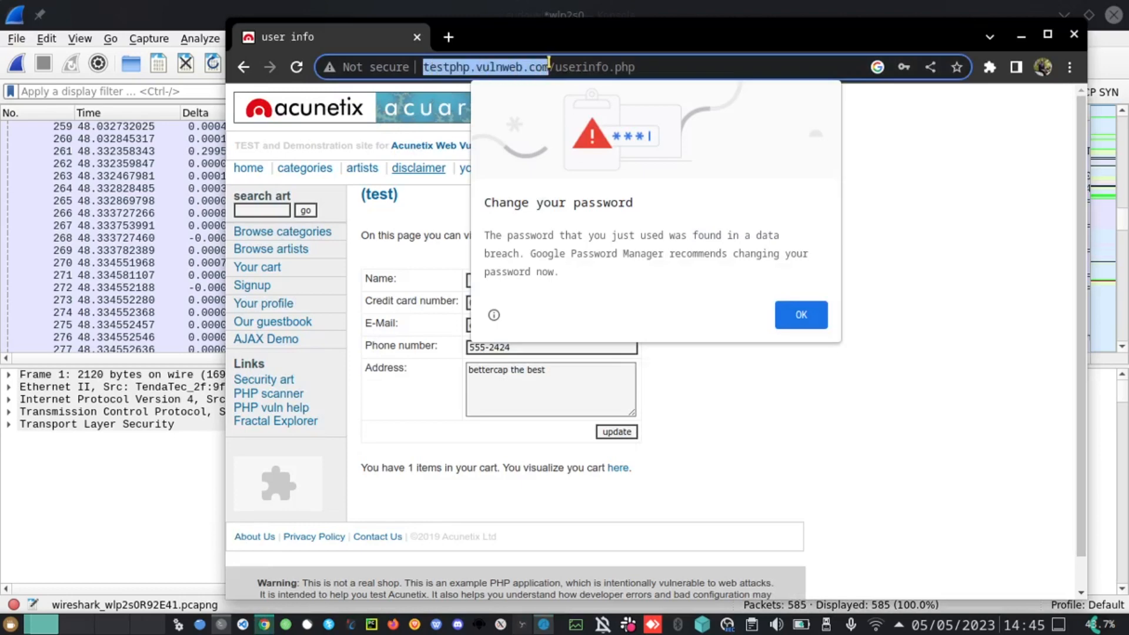
pyautogui.rightClick(482, 67)
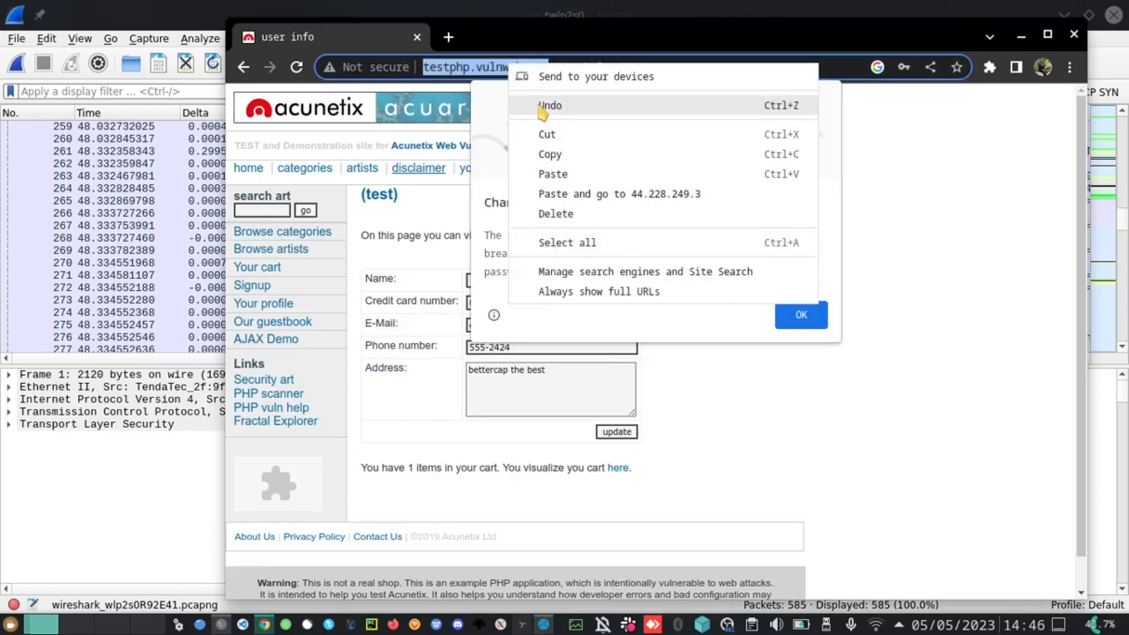
pyautogui.moveTo(573, 157)
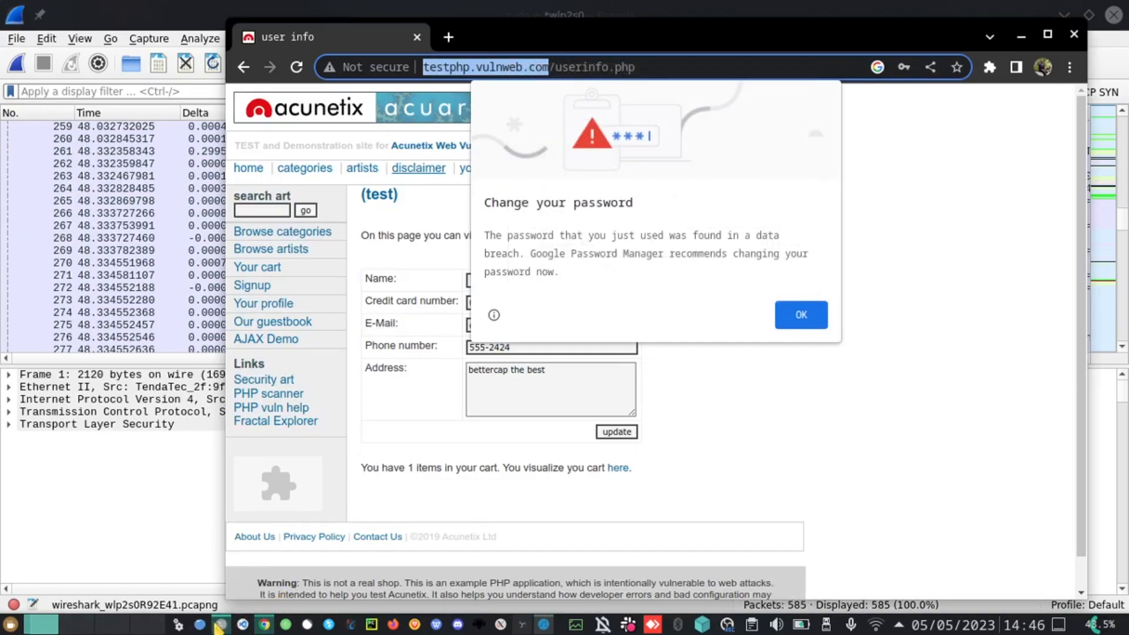
pyautogui.click(99, 41)
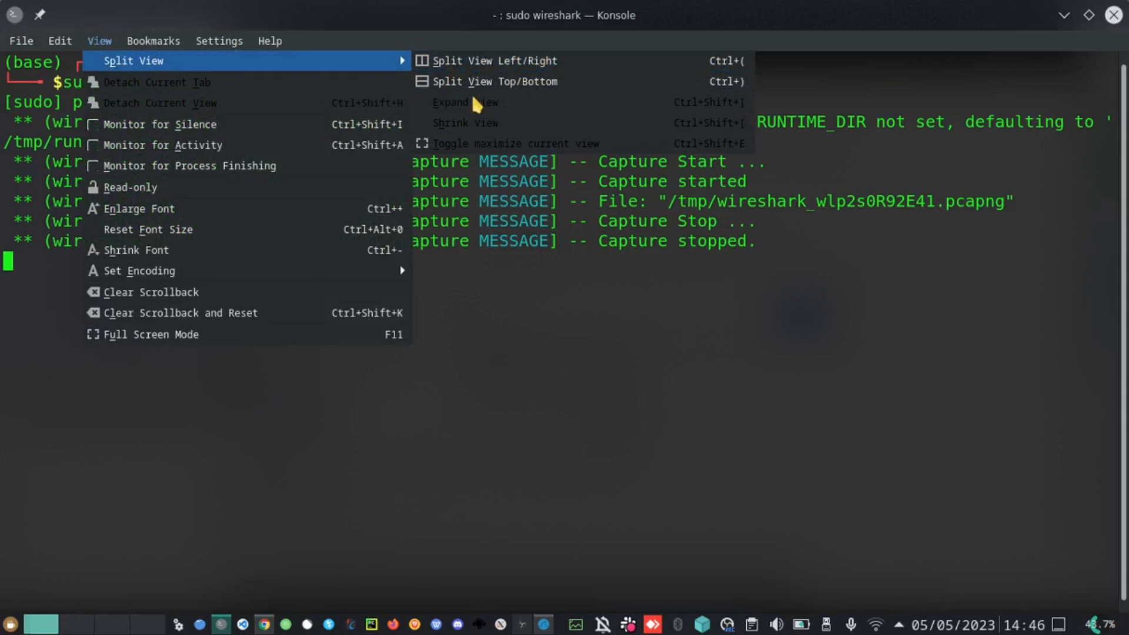
pyautogui.moveTo(475, 81)
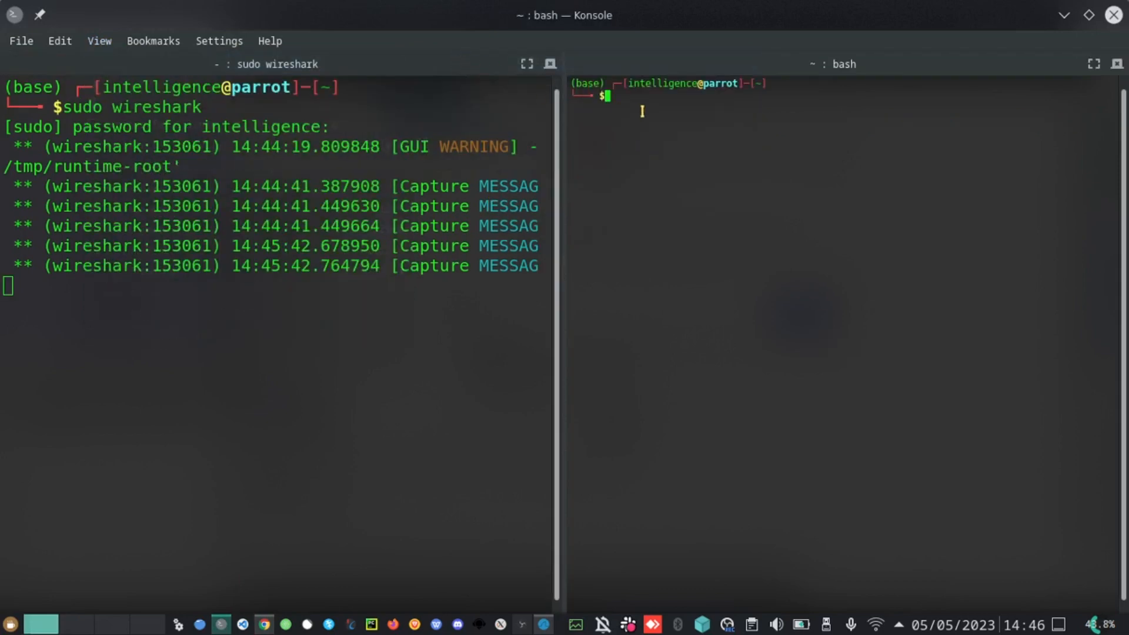
pyautogui.write('n')
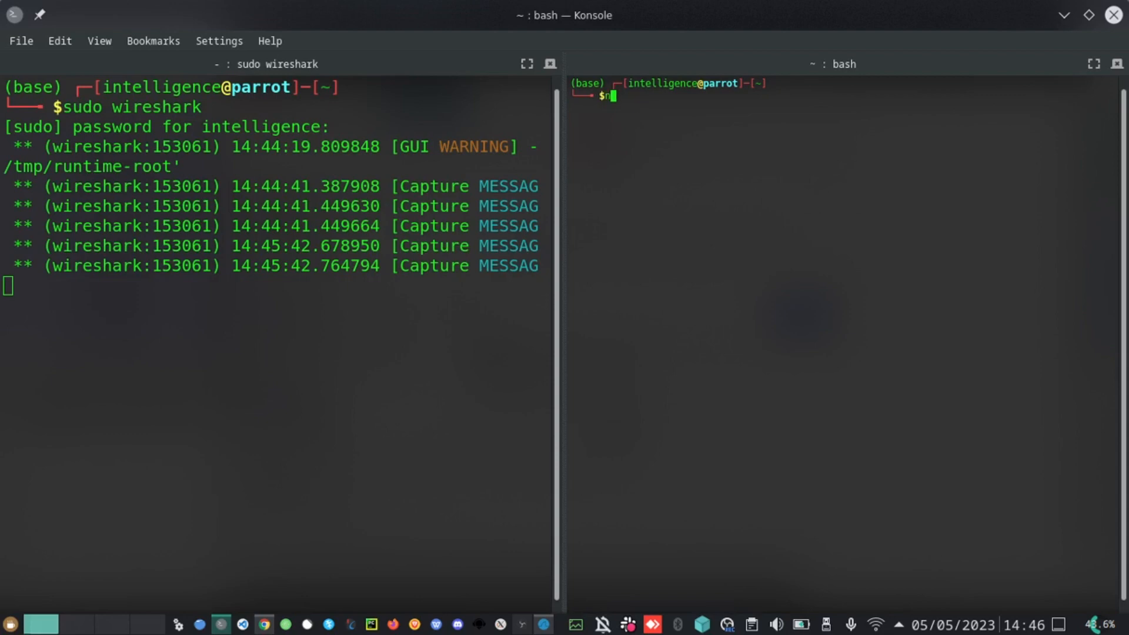
pyautogui.write('itk')
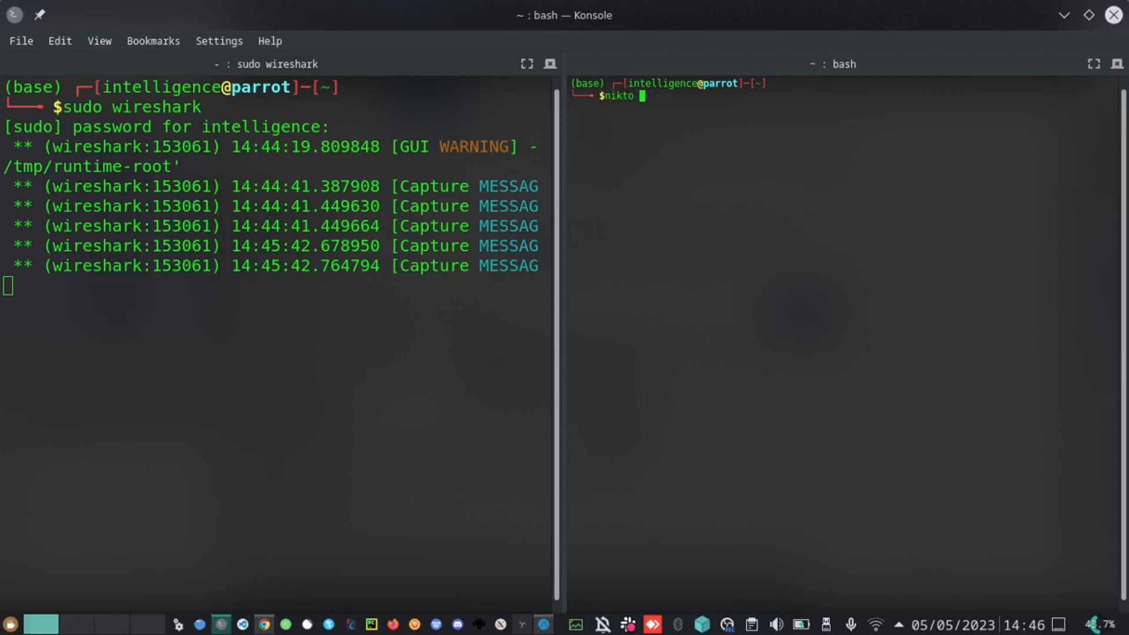
pyautogui.write('-b=')
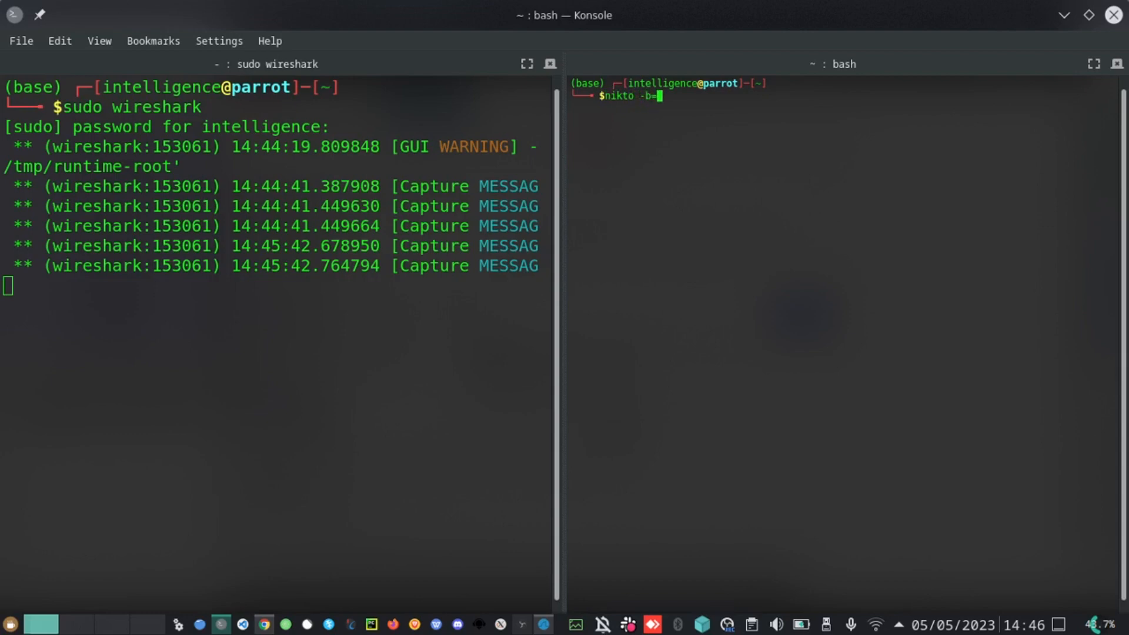
pyautogui.press('BackSpace')
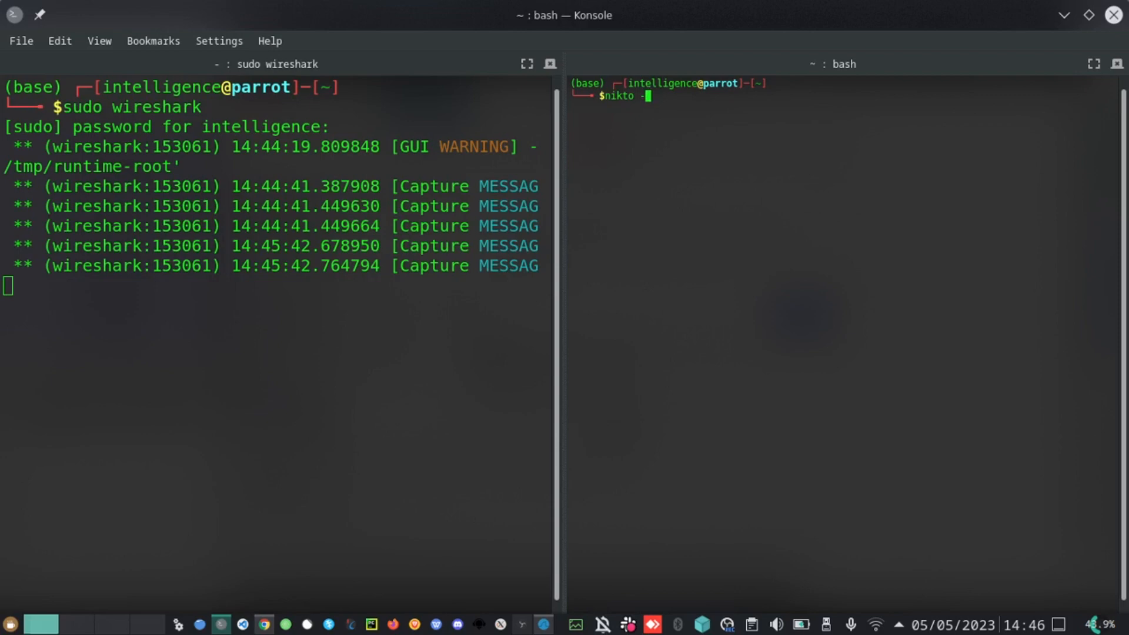
pyautogui.write('hosts')
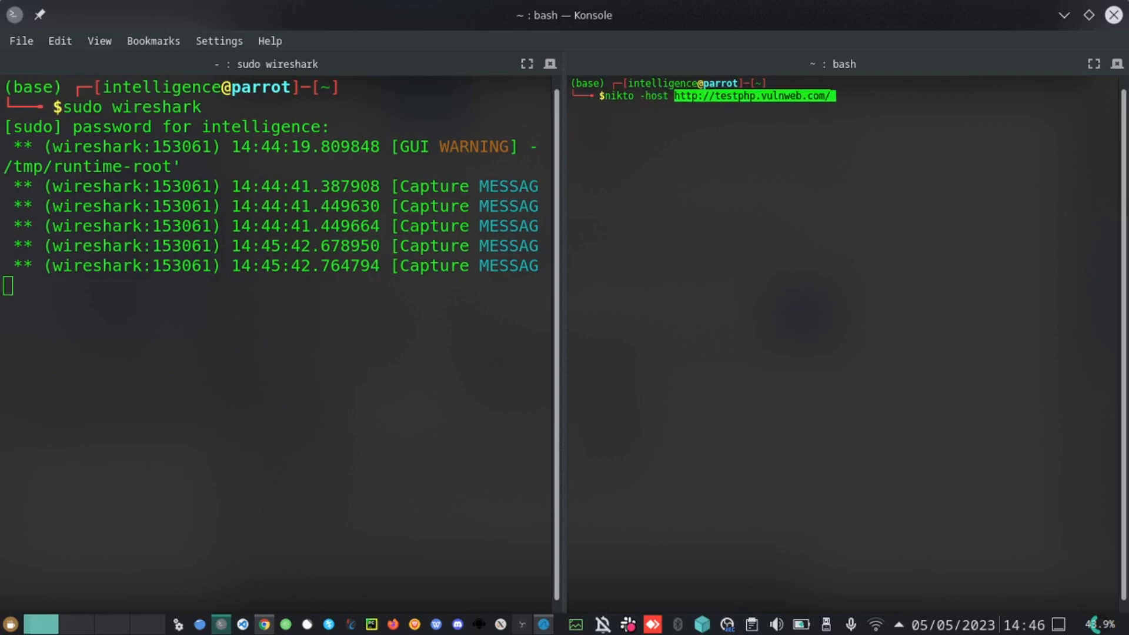
pyautogui.press('Return')
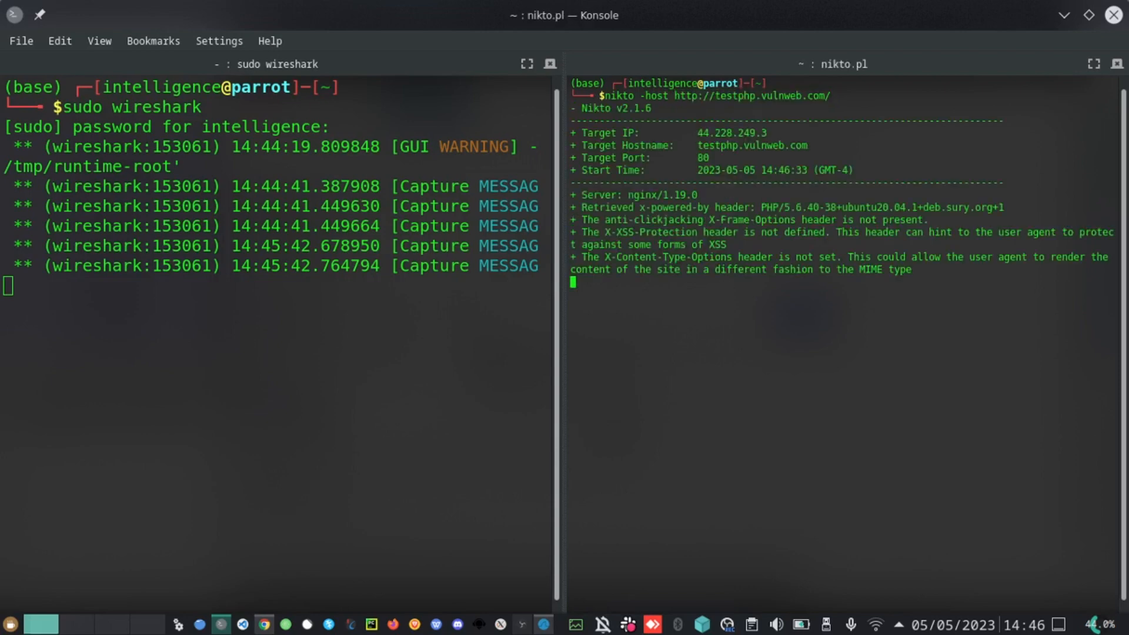
pyautogui.press('ctrl+c')
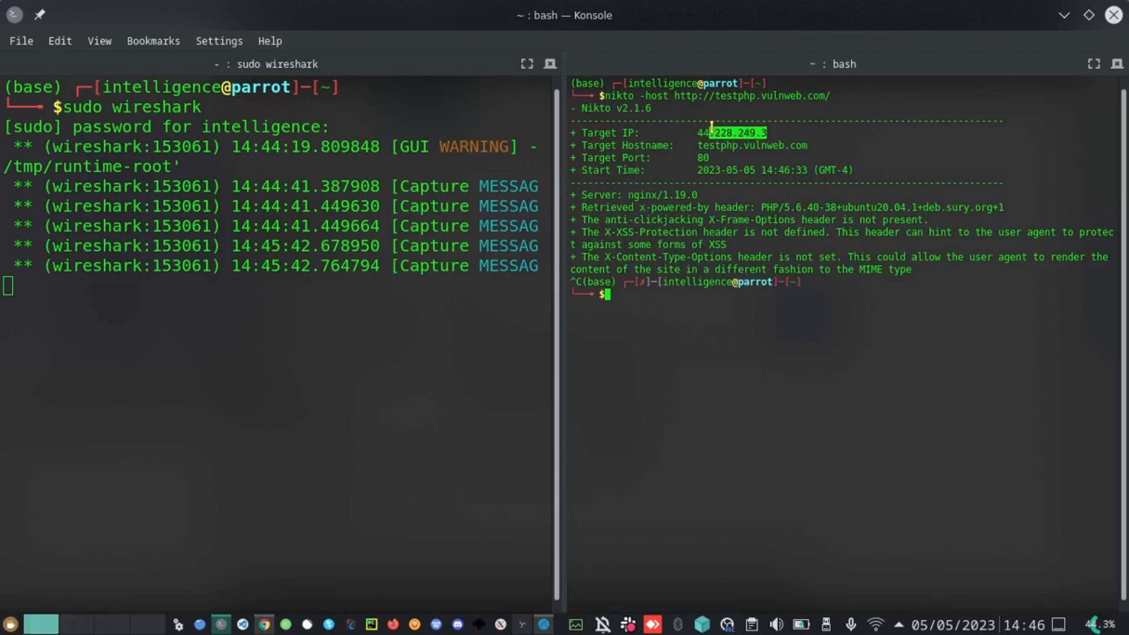
# - Copy the target IP 44.228.249.3 and return to the Wireshark capture
pyautogui.rightClick(733, 133)
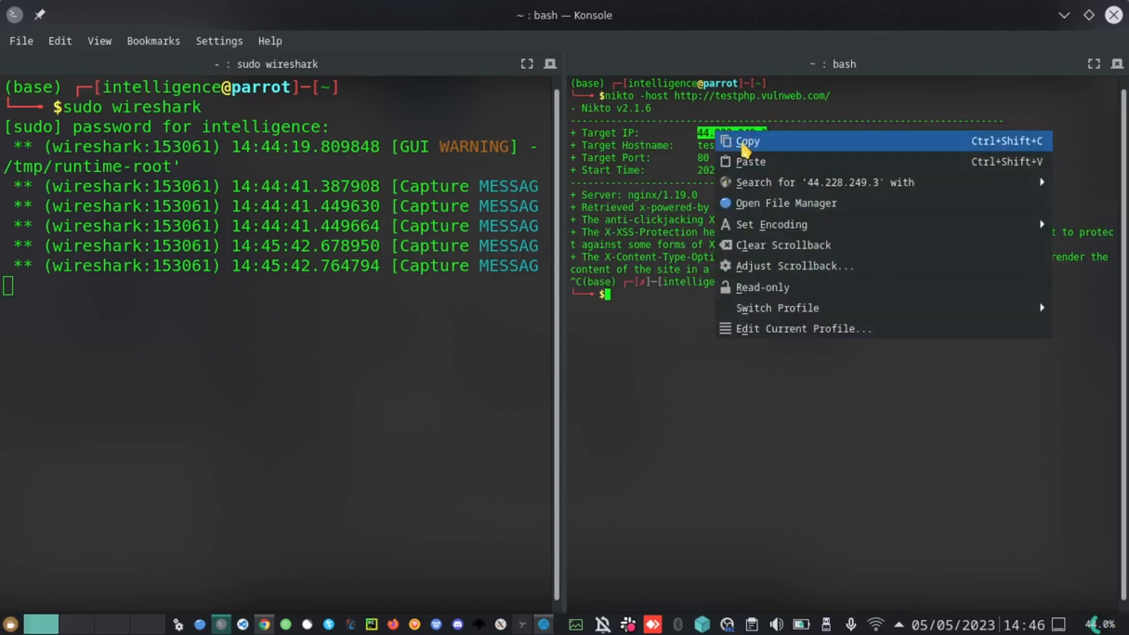
pyautogui.click(748, 141)
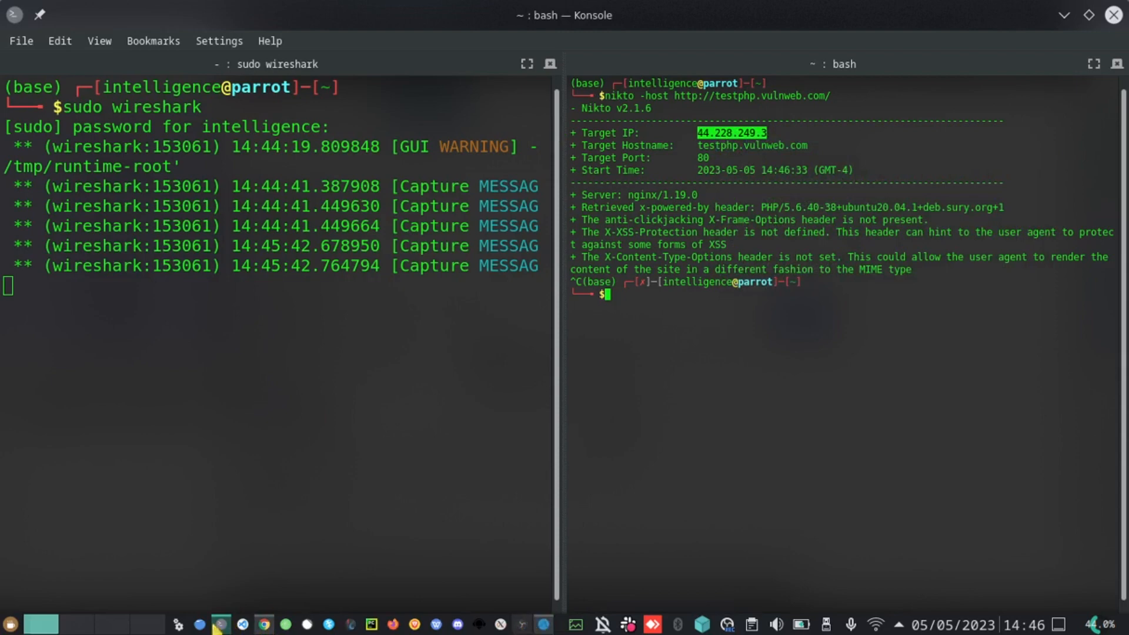
pyautogui.click(220, 624)
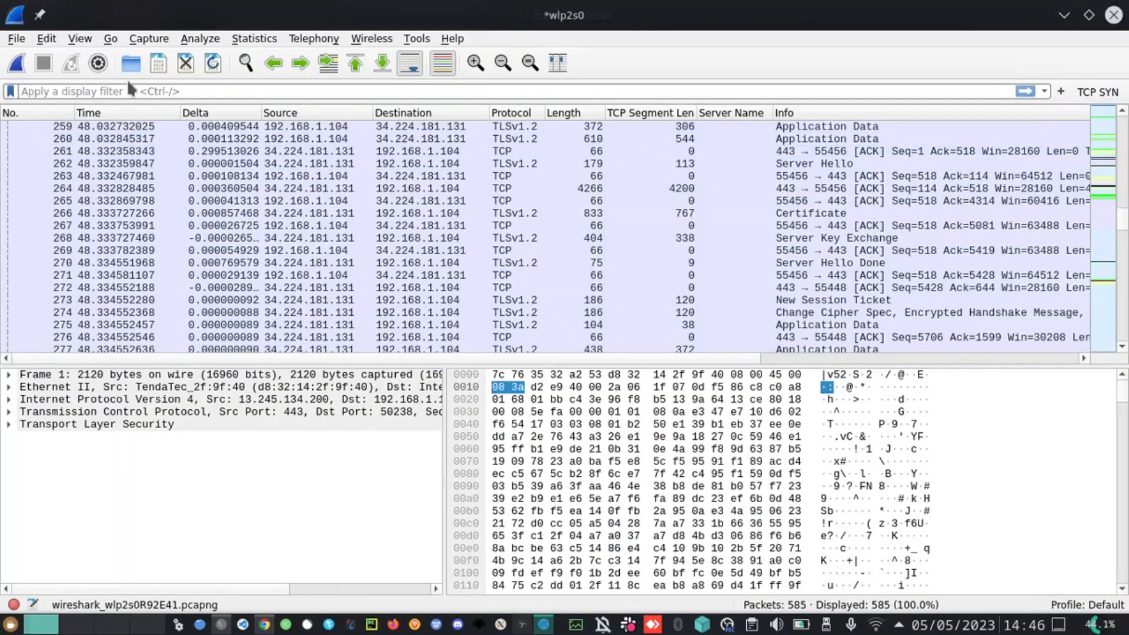
# - Filter with 'ip.addr == 44.228.249.3' and select the POST /userinfo.php request packet
pyautogui.write('ip.addr == 44.228.249.3')
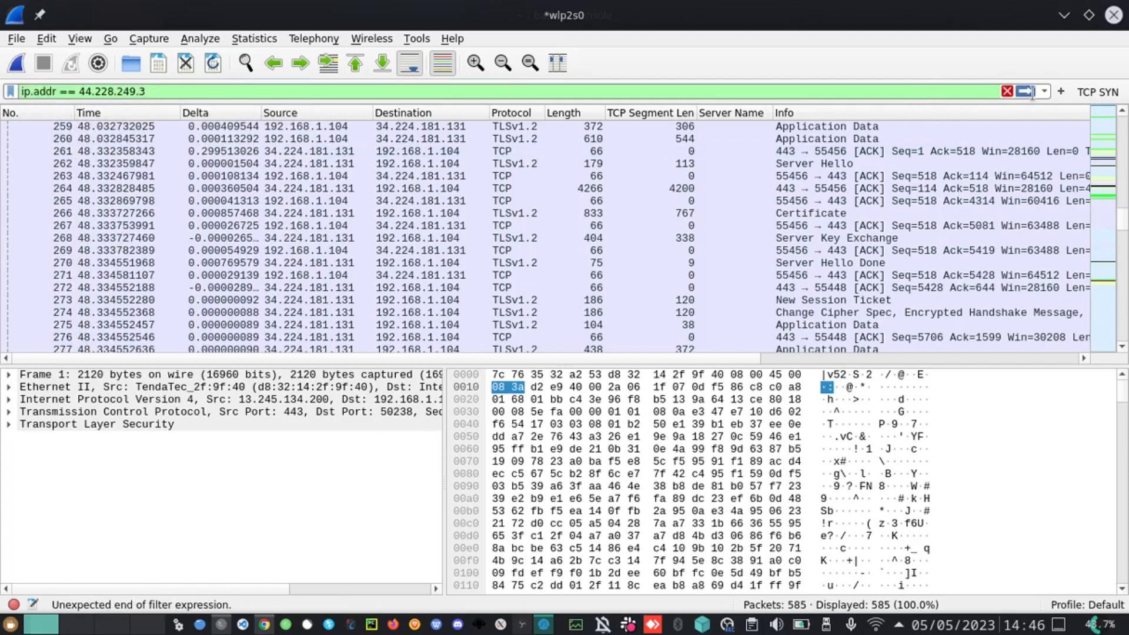
pyautogui.moveTo(1031, 92)
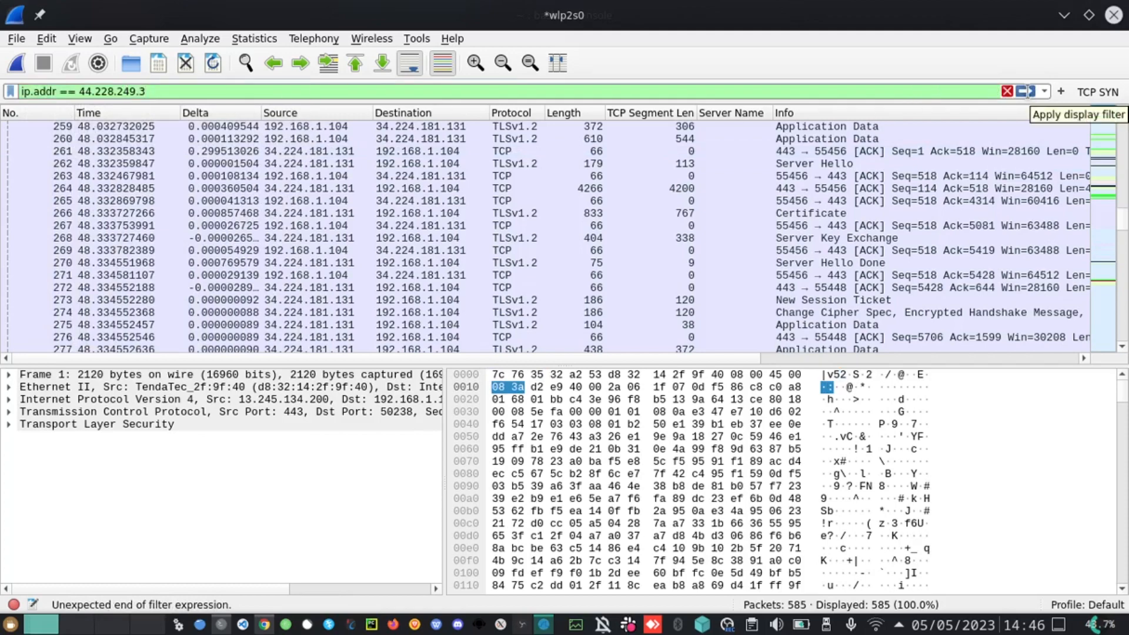
pyautogui.press('Return')
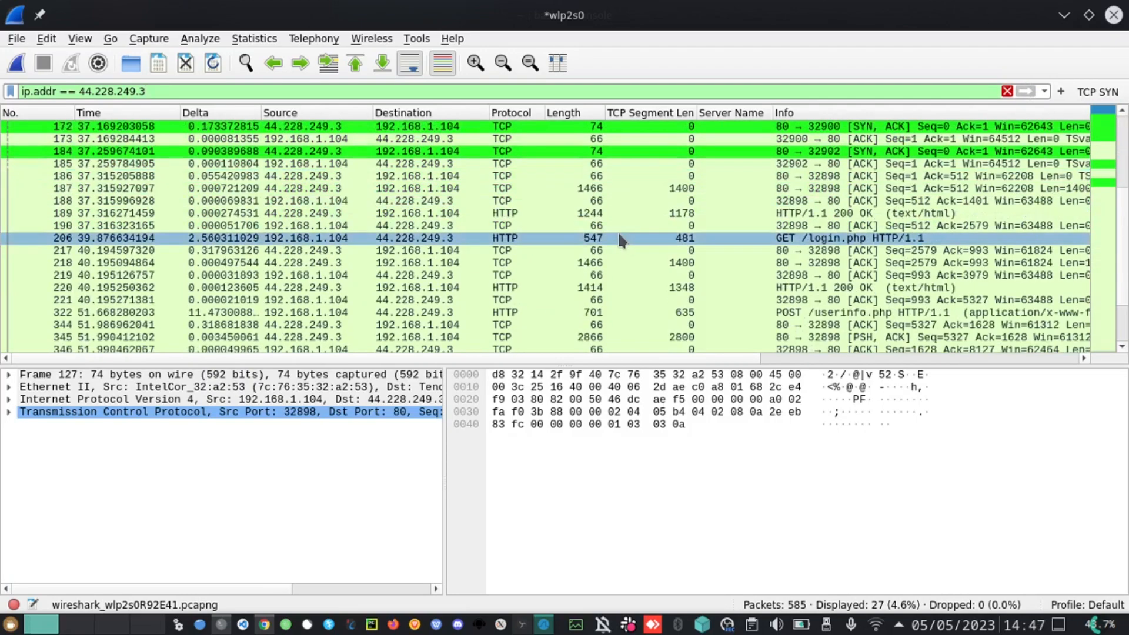
pyautogui.scroll(-3)
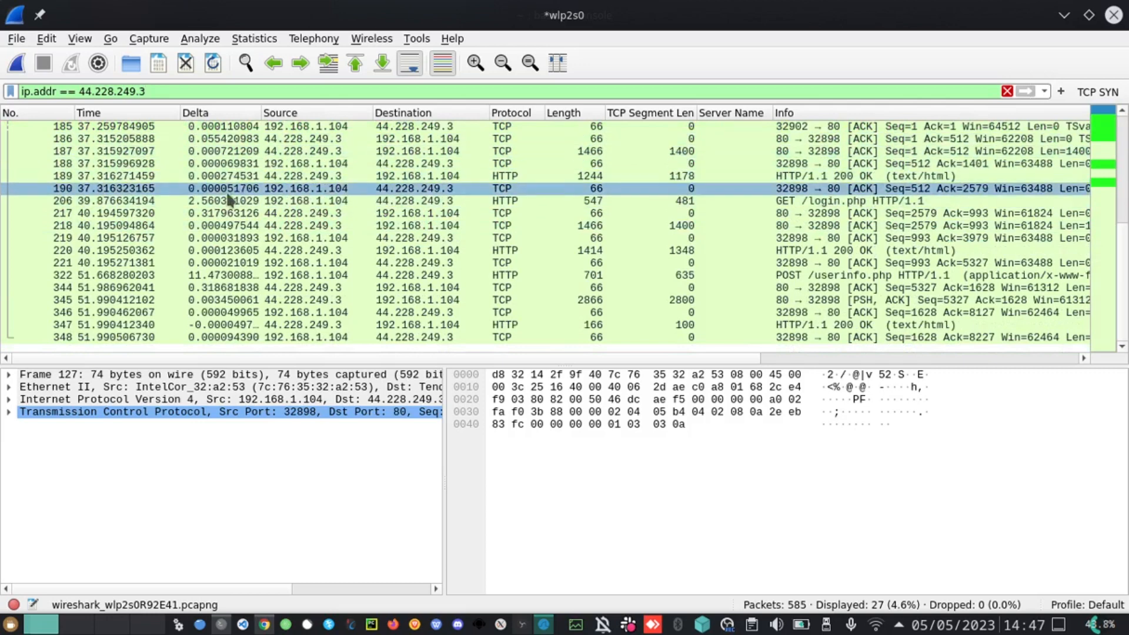
pyautogui.click(858, 275)
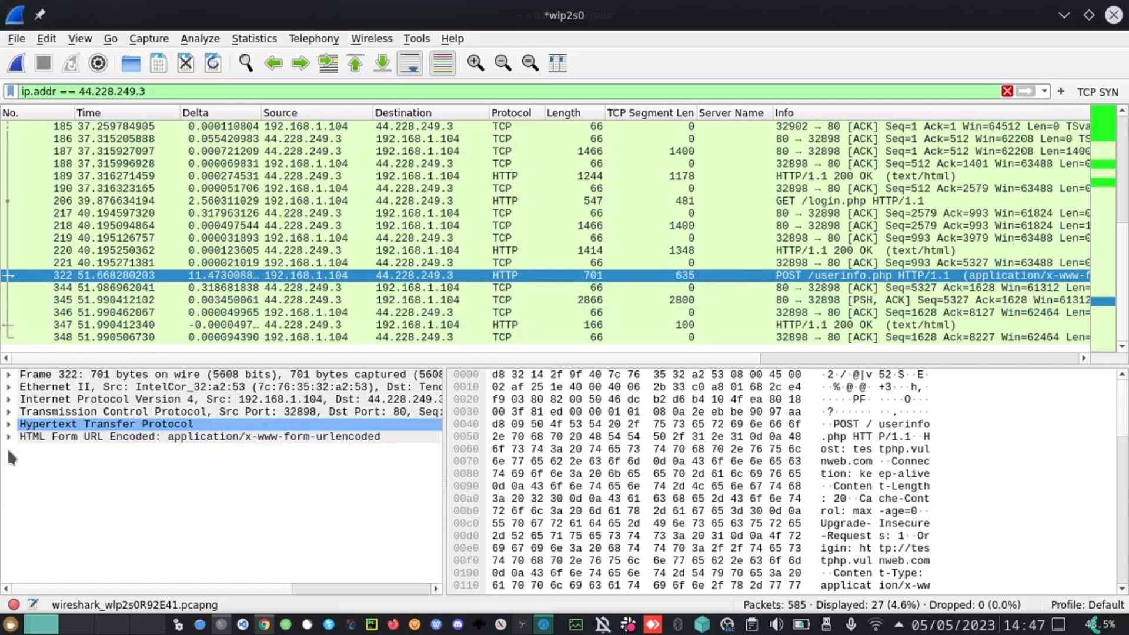
# - Expand 'HTML Form URL Encoded' to show uname = "test" and pass = "test" in plaintext
pyautogui.click(11, 437)
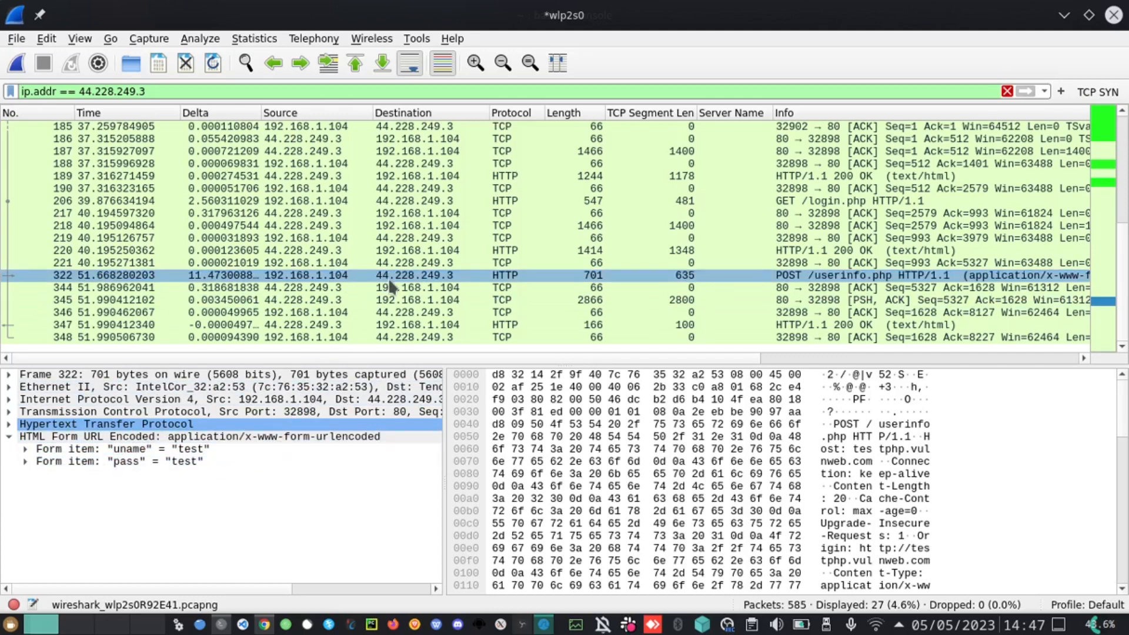
pyautogui.click(432, 250)
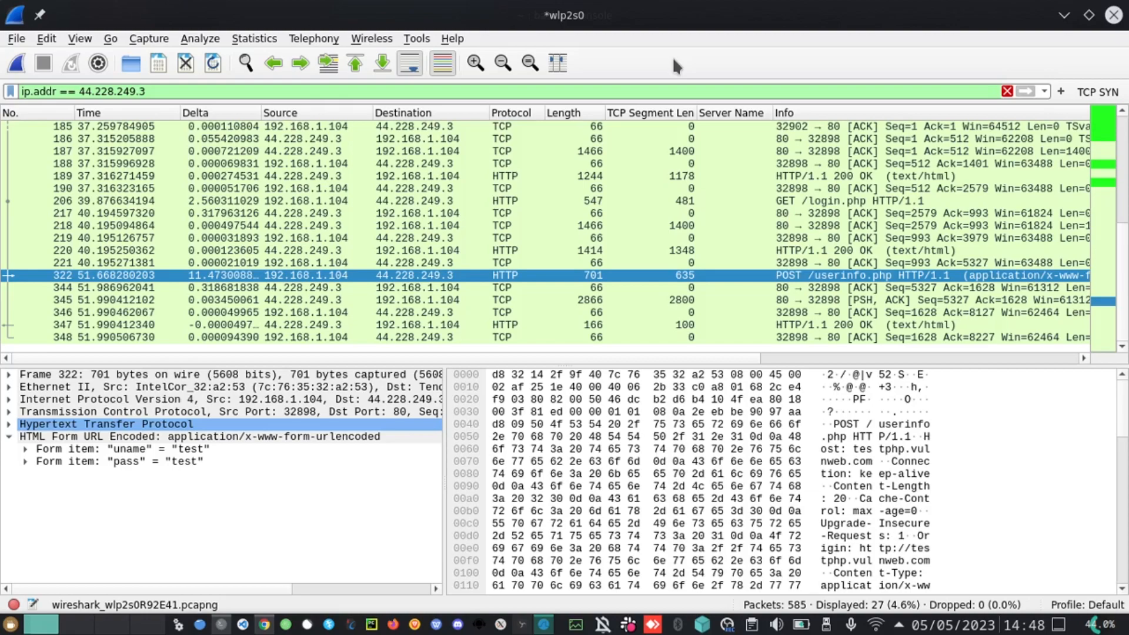
pyautogui.moveTo(549, 365)
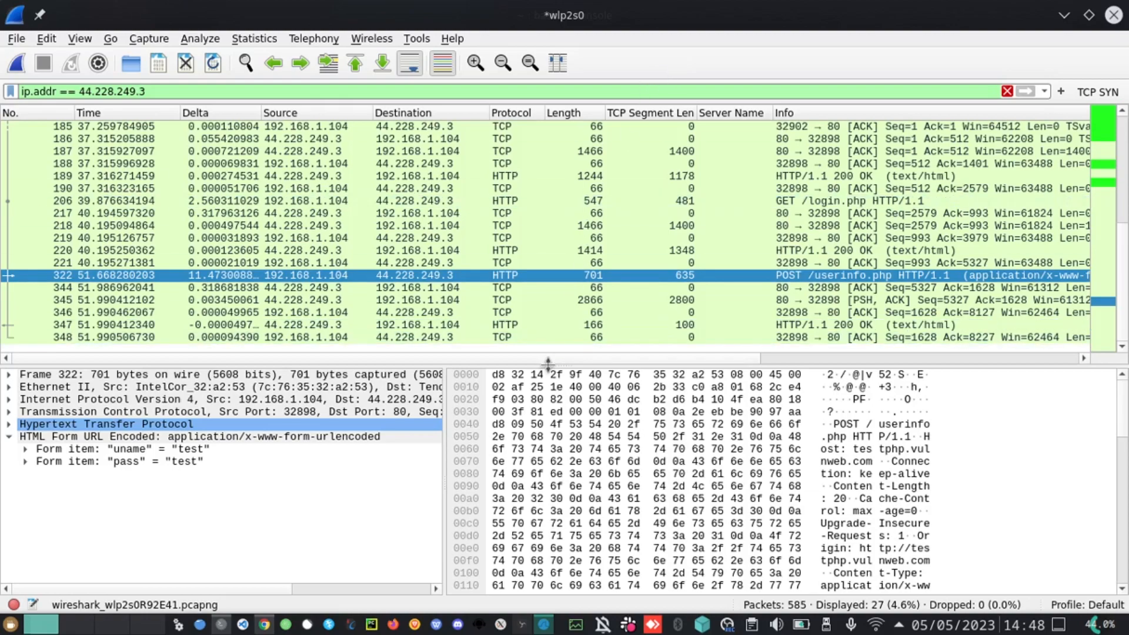